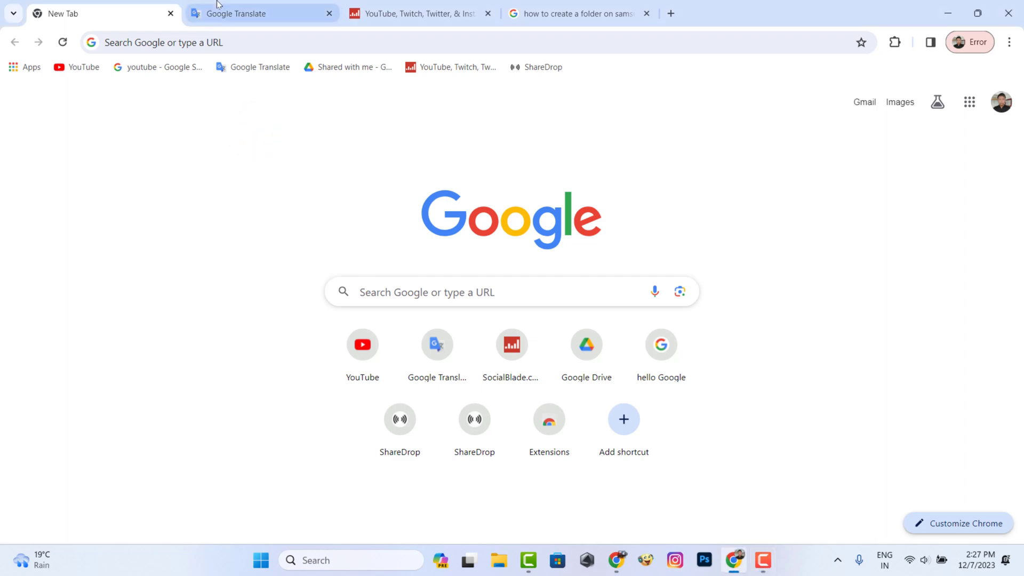
Step: Quit Chrome with its tabs open, relaunch it and maximize the fresh single-tab window
click(577, 13)
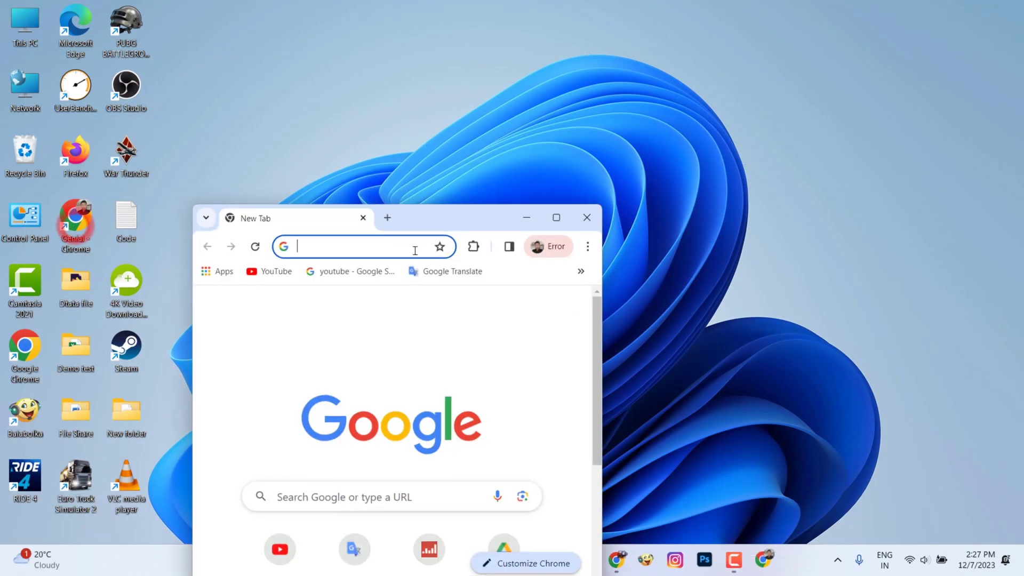
click(557, 217)
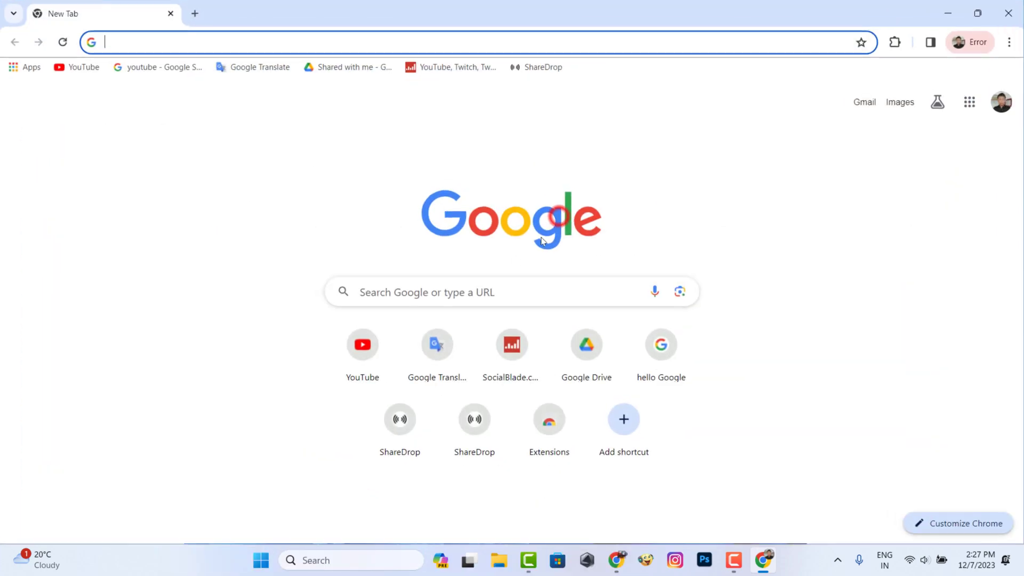
mouse_move(699, 230)
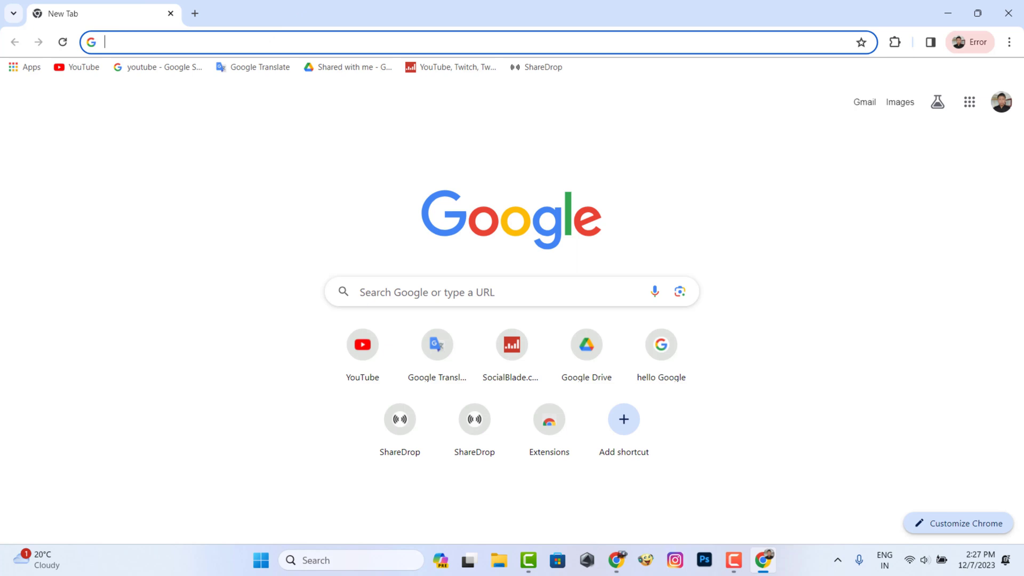
Step: Reach Chrome's Settings page via the three-dot menu
click(1008, 41)
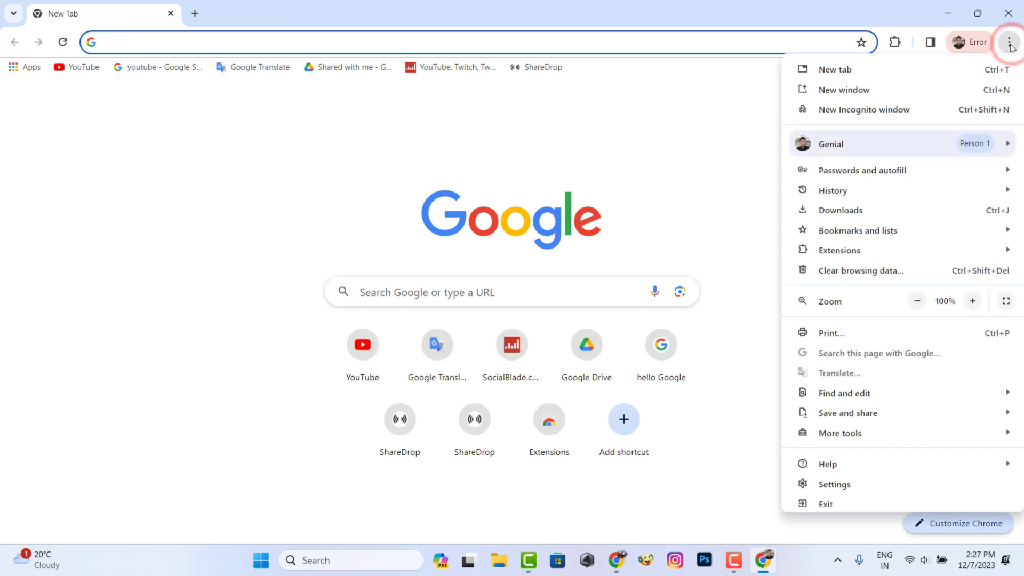
mouse_move(883, 286)
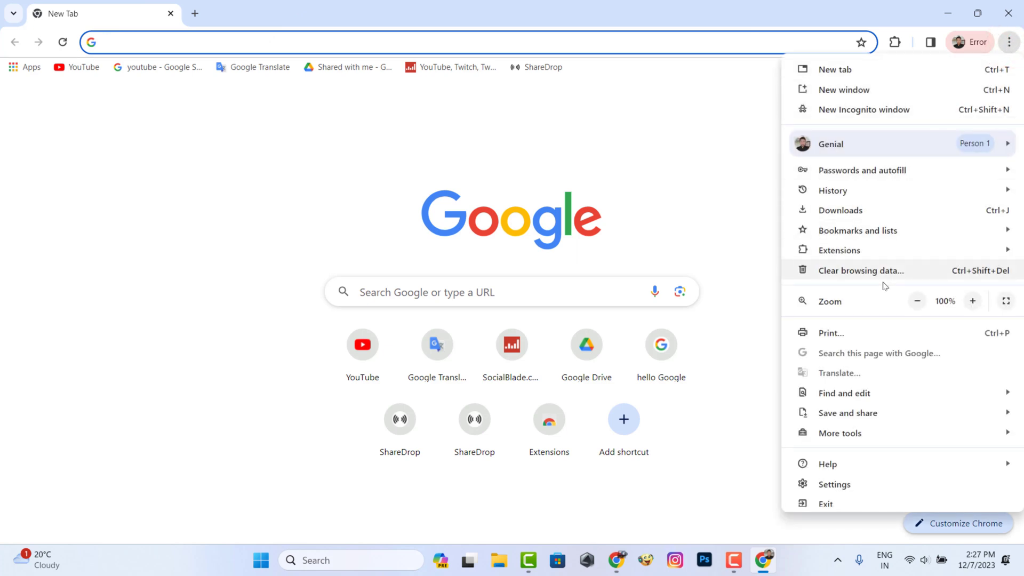
click(834, 484)
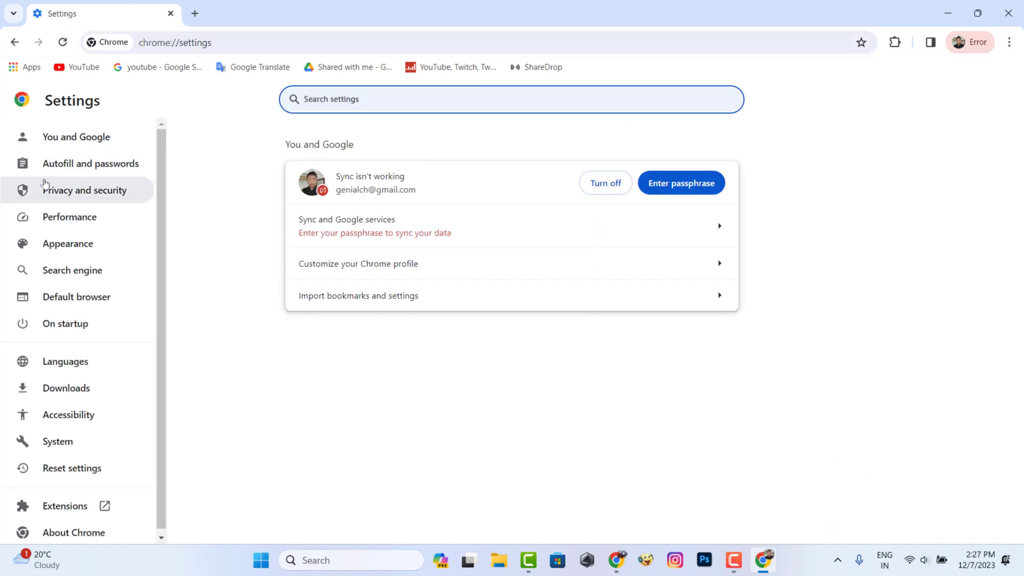
Step: Set On startup to 'Continue where you left off', then start a new empty tab
click(79, 325)
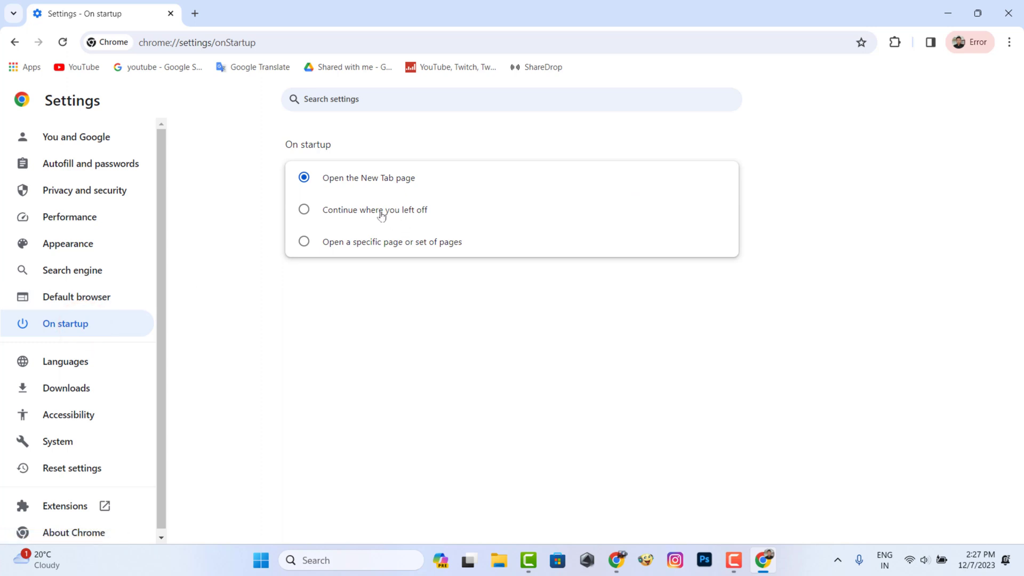
click(303, 209)
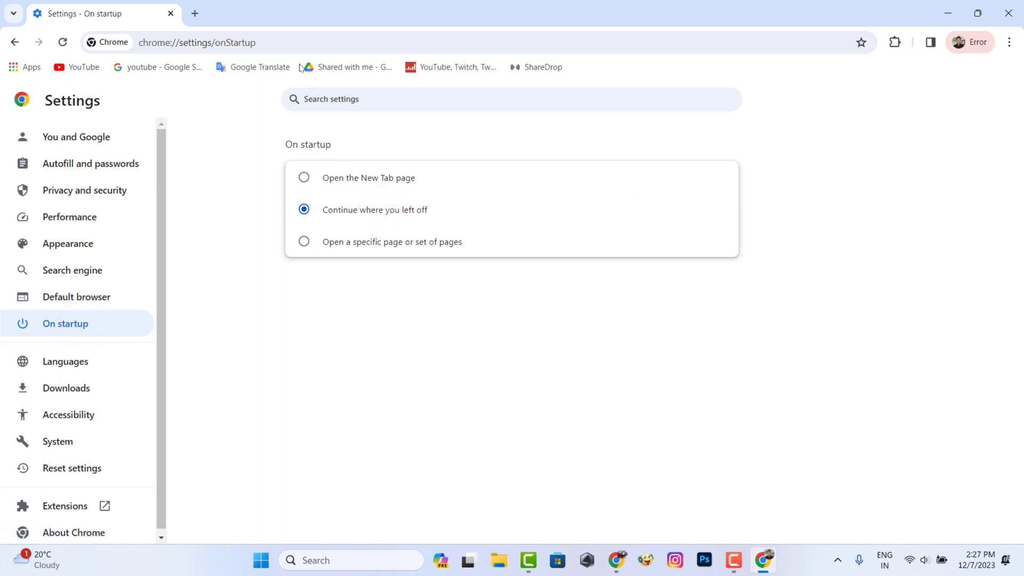
click(196, 14)
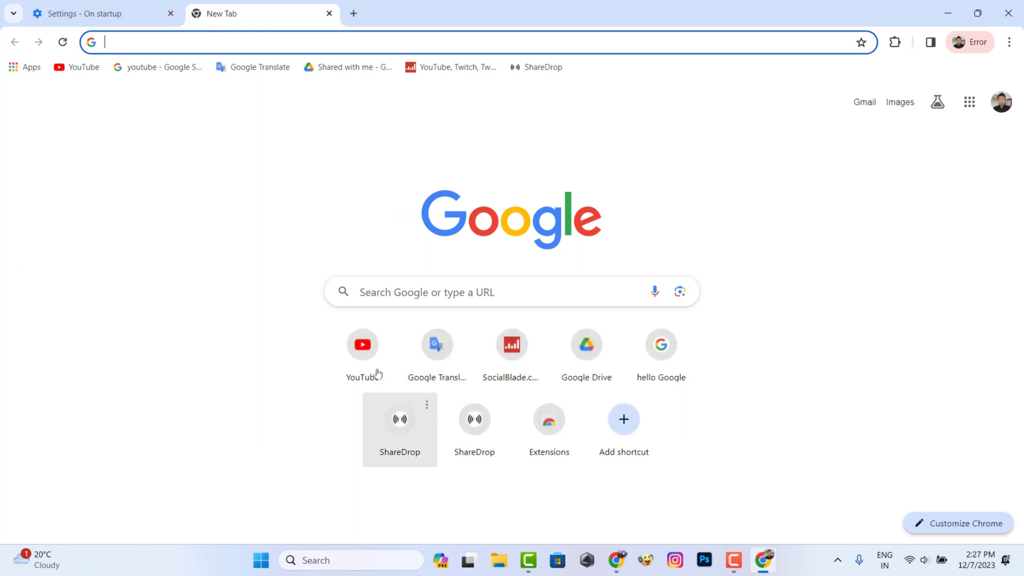
Step: Load SocialBlade in one tab and a 'hello Google' search in another from the shortcuts
click(512, 346)
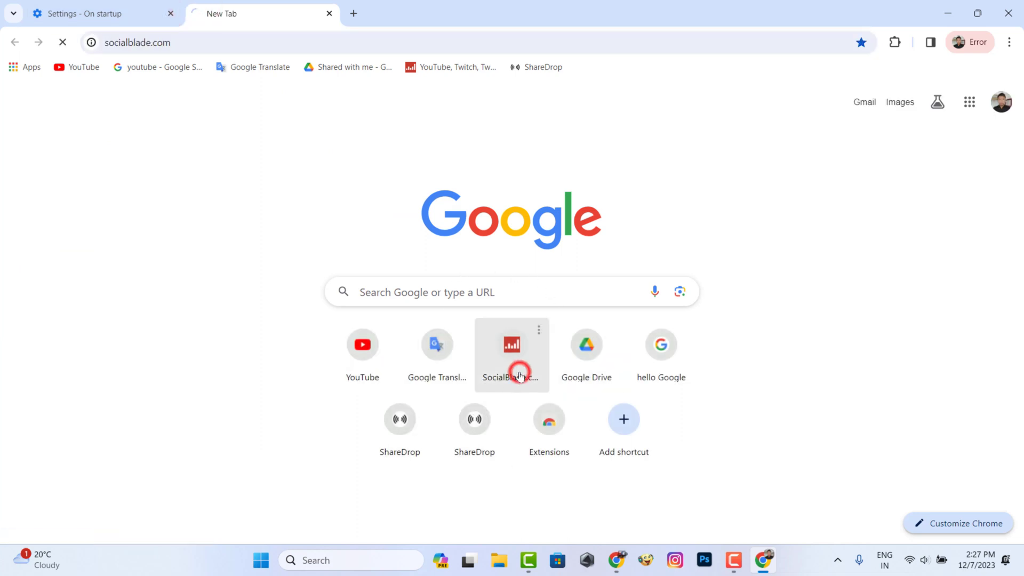
click(512, 345)
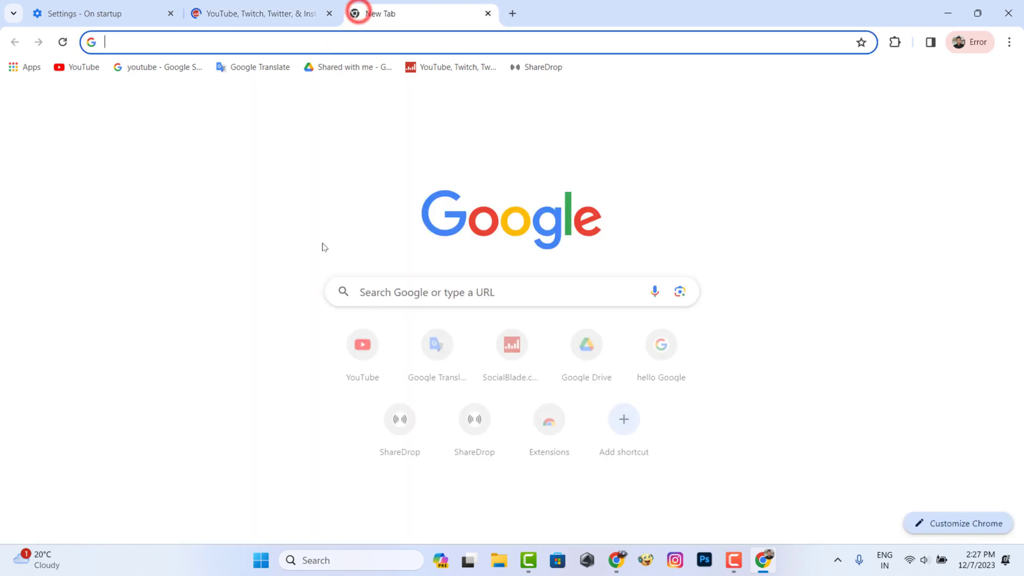
click(661, 346)
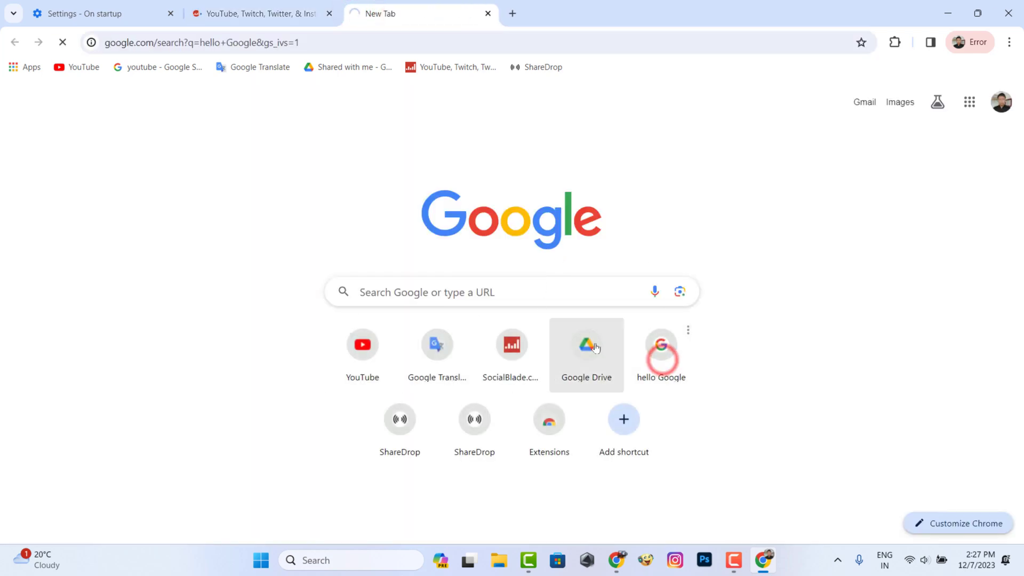
click(661, 345)
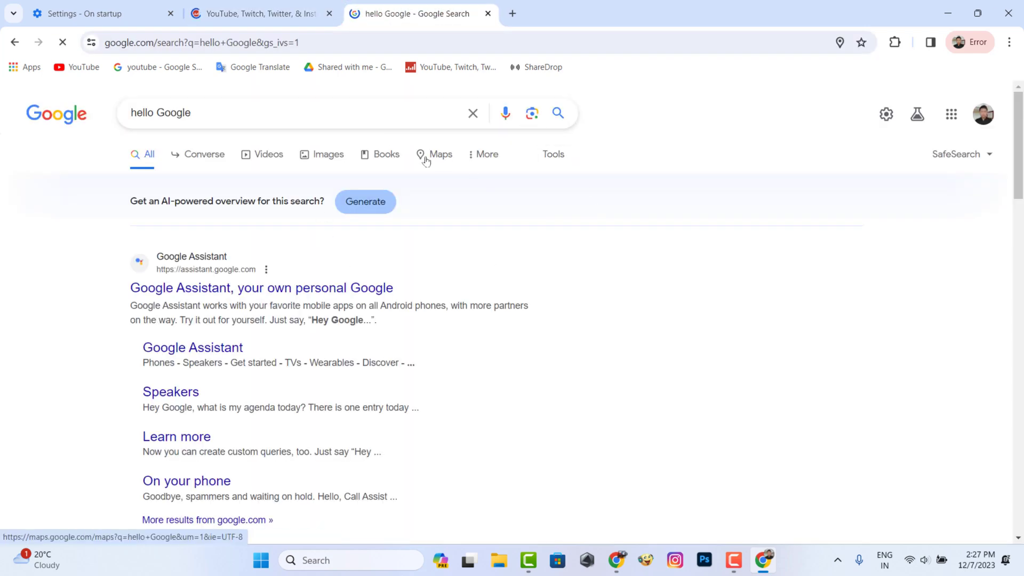